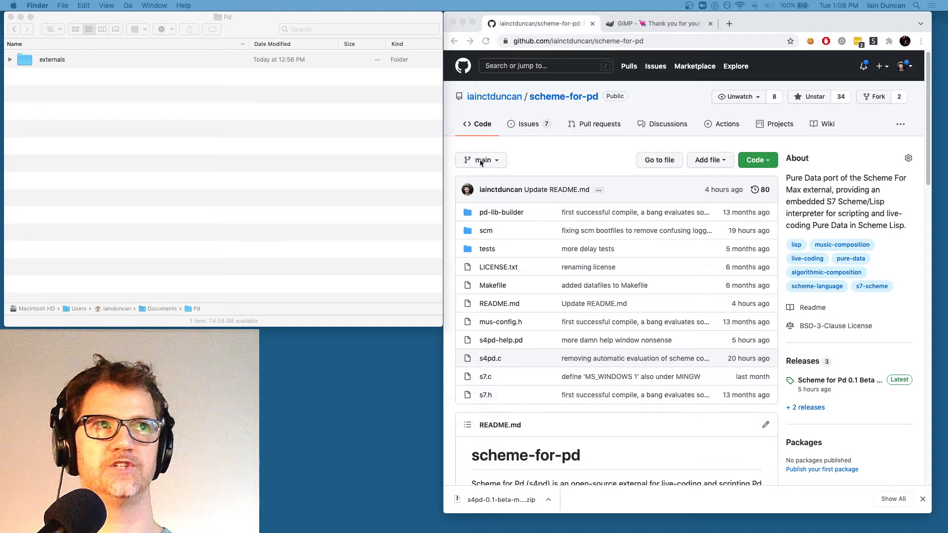
pyautogui.moveTo(559, 105)
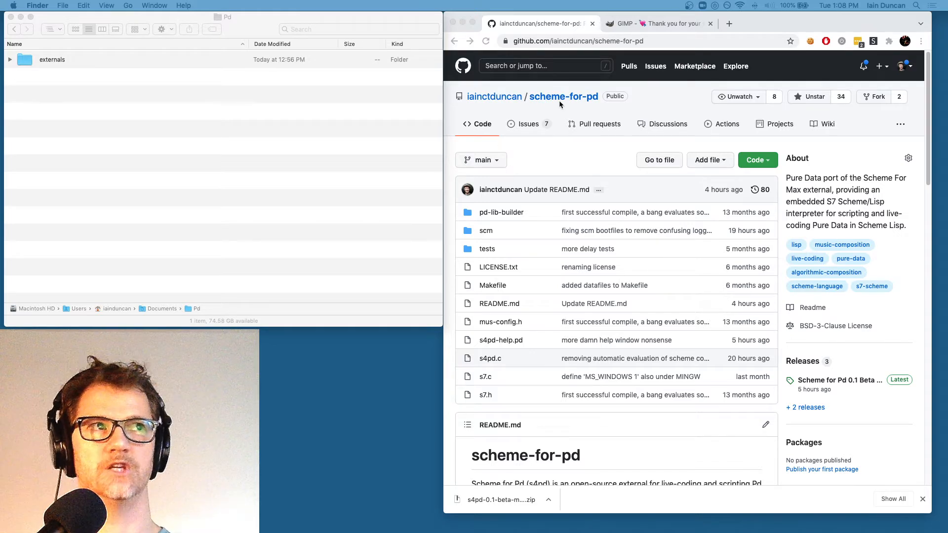
# Download s4pd-0.1-beta-mac.zip from the Releases page assets
pyautogui.scroll(-3)
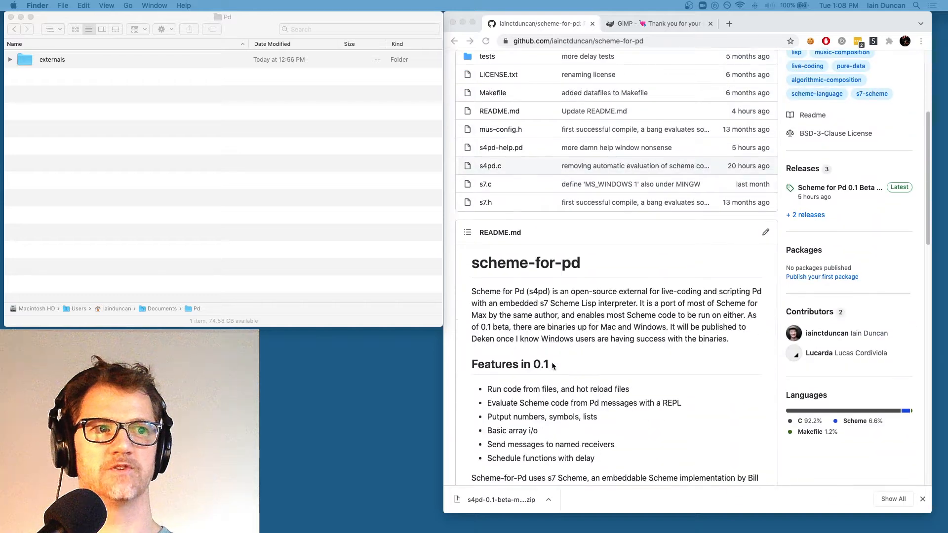
pyautogui.scroll(-3)
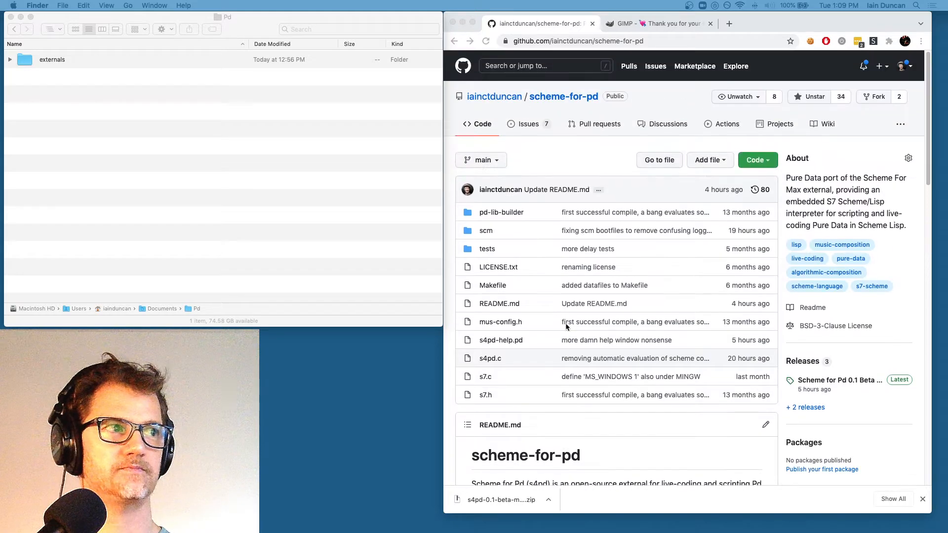
pyautogui.moveTo(806, 376)
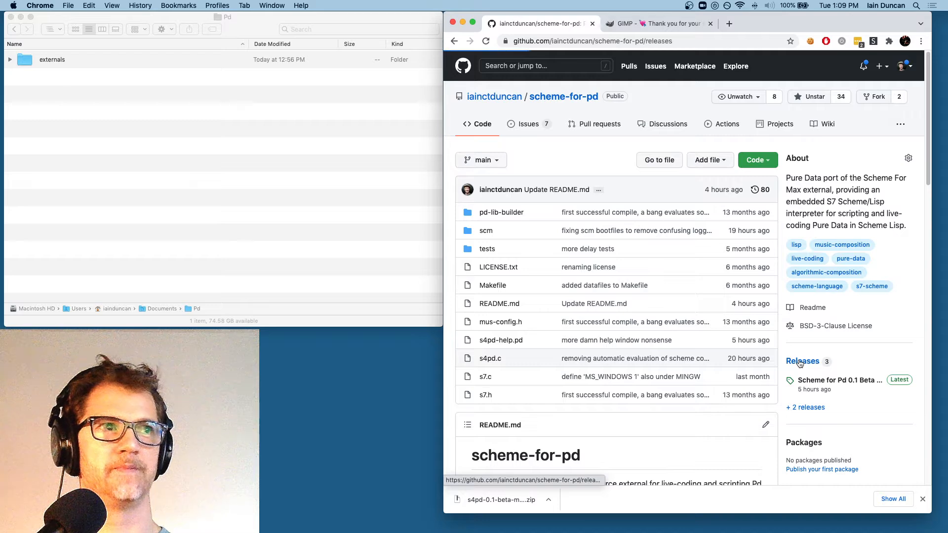
pyautogui.click(801, 361)
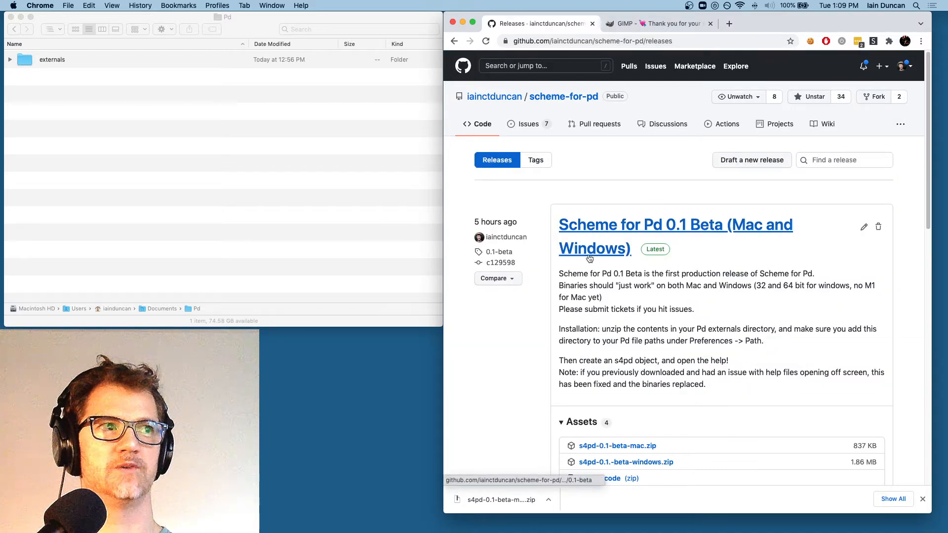
pyautogui.moveTo(526, 394)
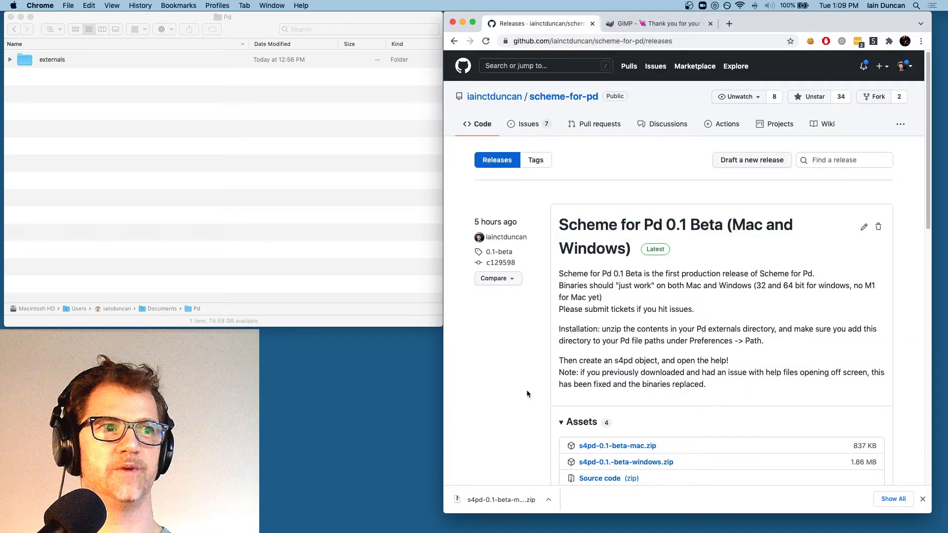
pyautogui.scroll(-3)
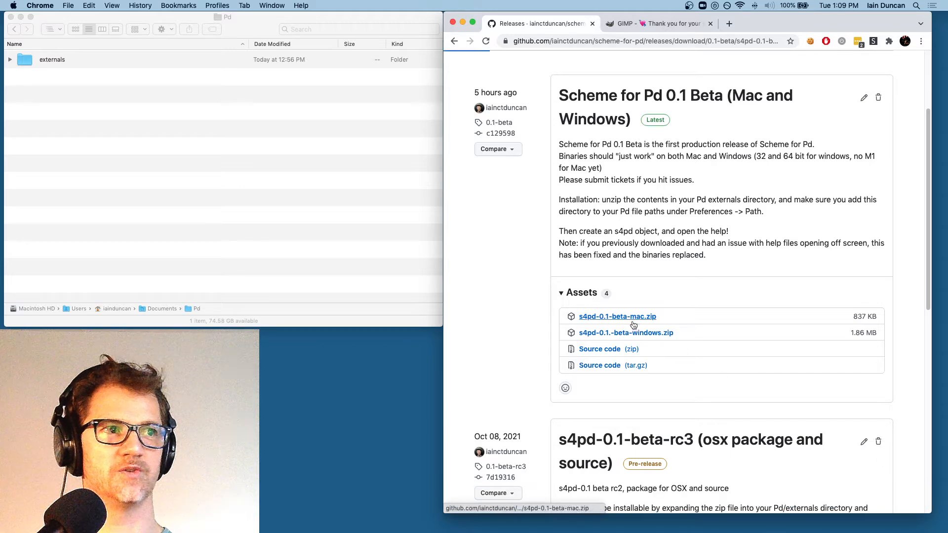
pyautogui.click(617, 316)
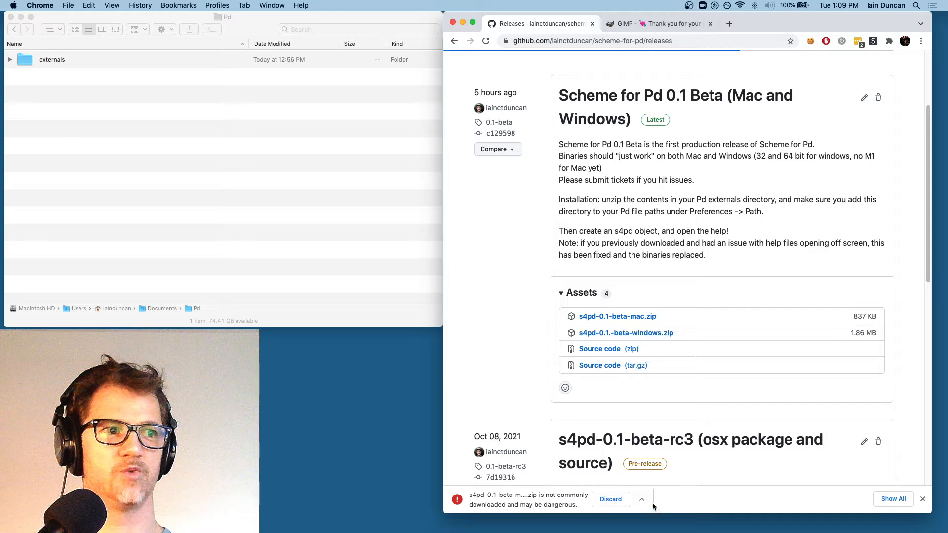
# Keep the flagged zip download despite the browser's safety warning
pyautogui.click(642, 499)
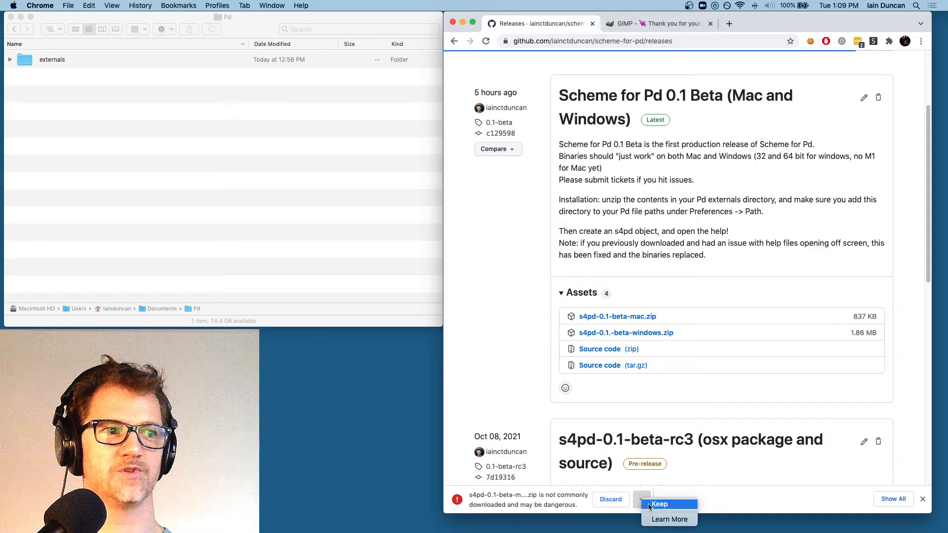
pyautogui.click(660, 503)
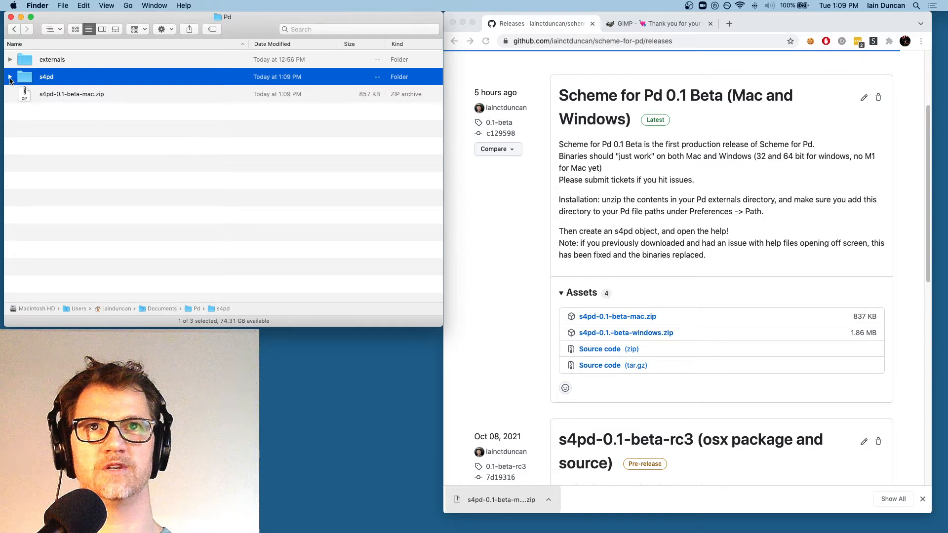
# Expand the s4pd folder and point out s4pd.pd_darwin and s4pd-help.pd
pyautogui.click(10, 77)
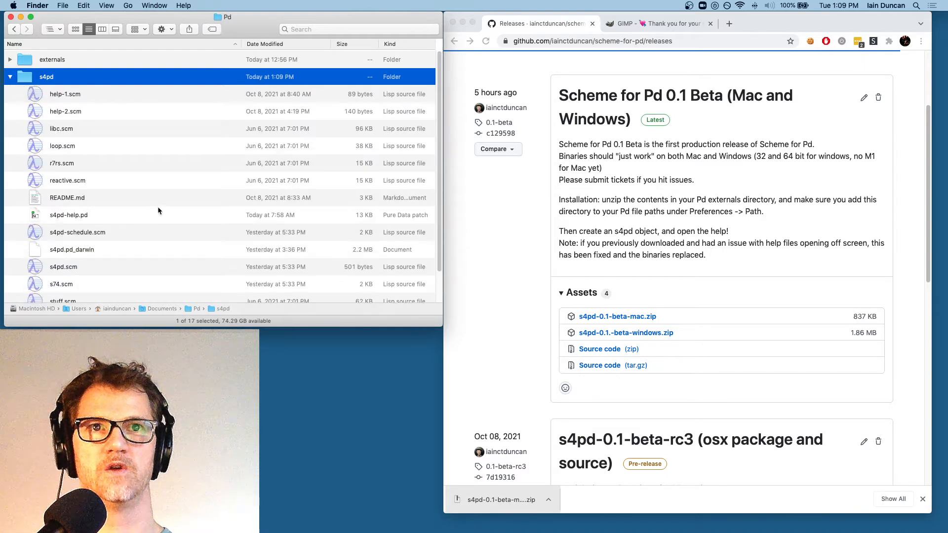
pyautogui.click(71, 249)
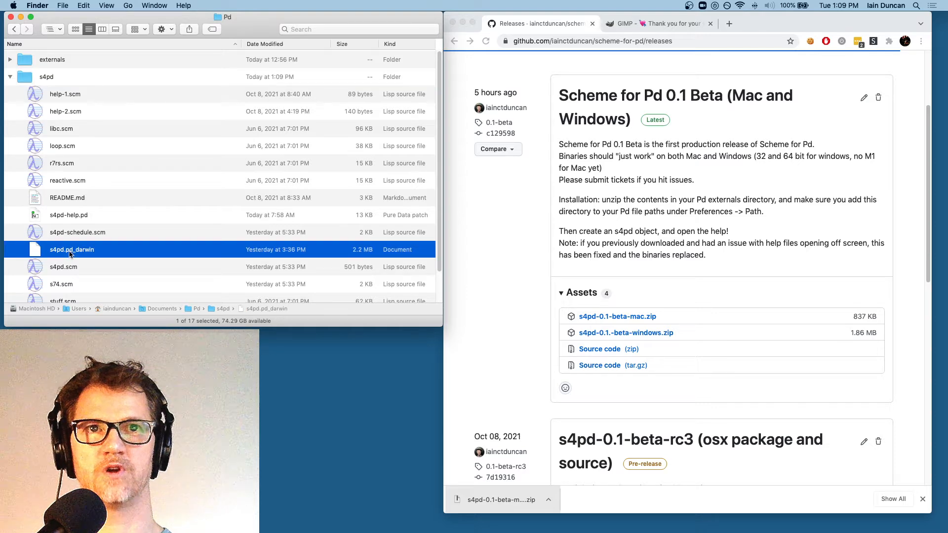
pyautogui.click(68, 214)
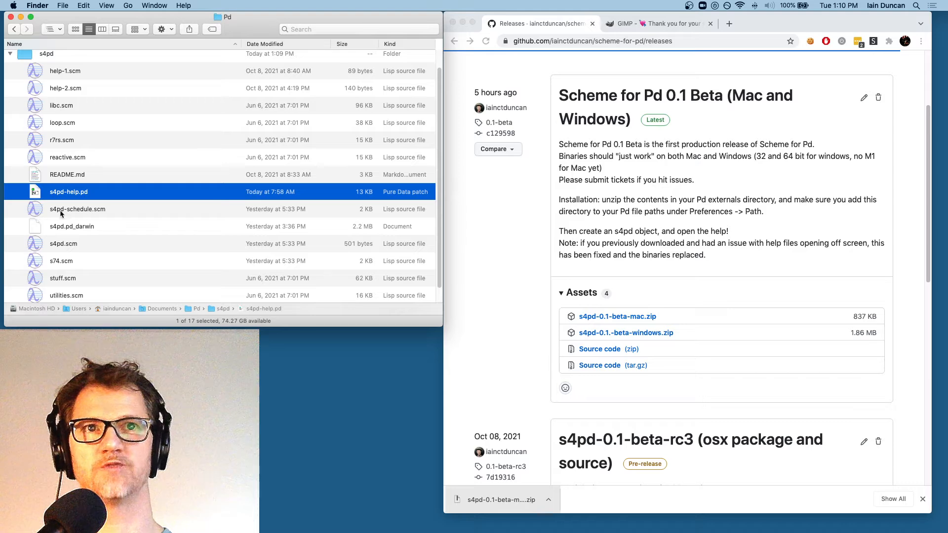
pyautogui.moveTo(120, 219)
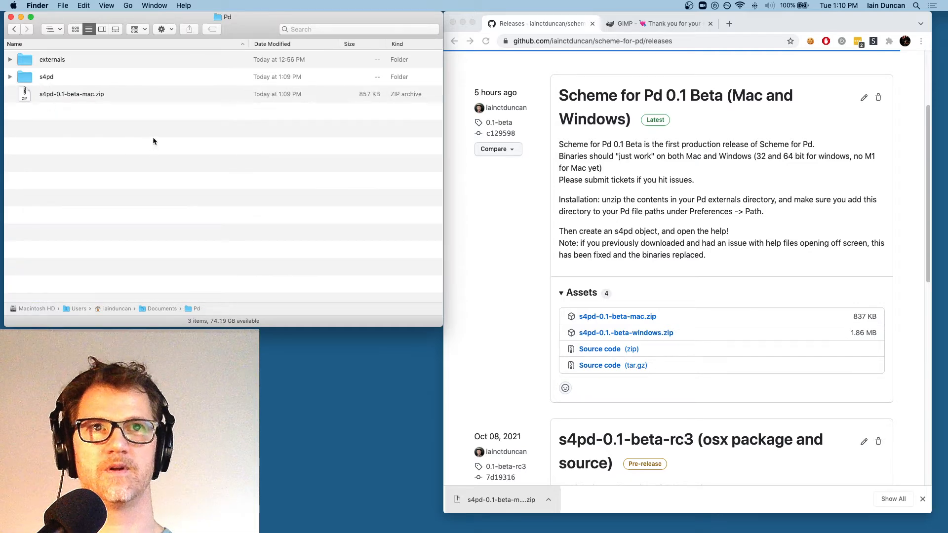
pyautogui.moveTo(268, 282)
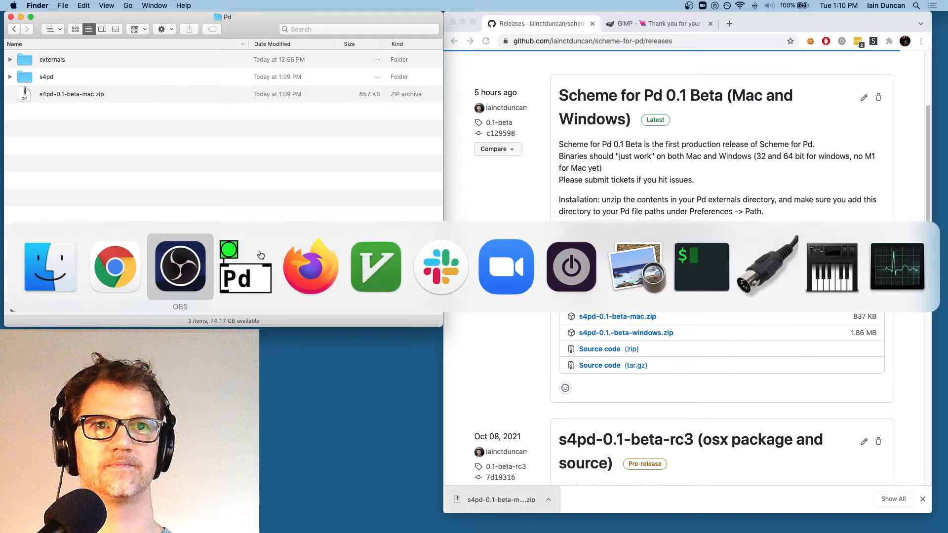
# Switch to Pd, start a new patch and place an s4pd object in it
pyautogui.click(245, 265)
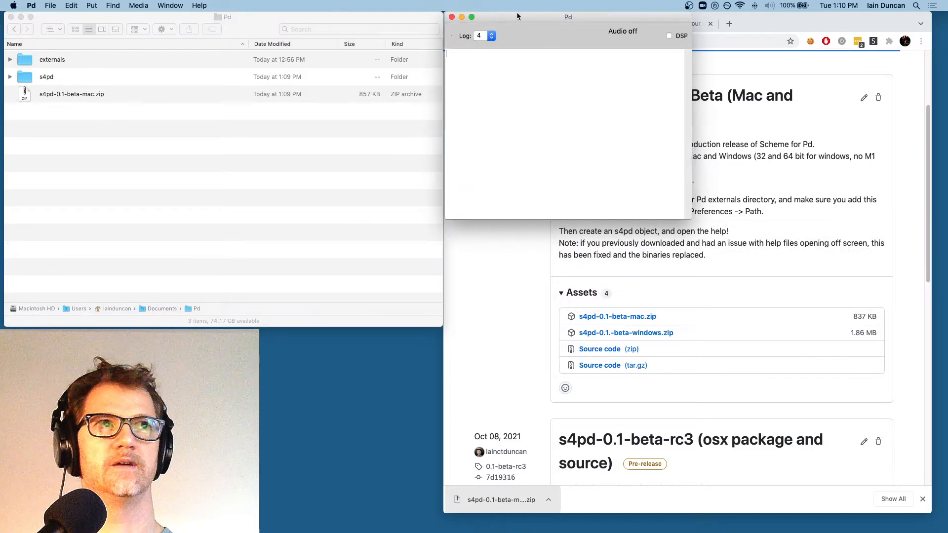
pyautogui.click(50, 5)
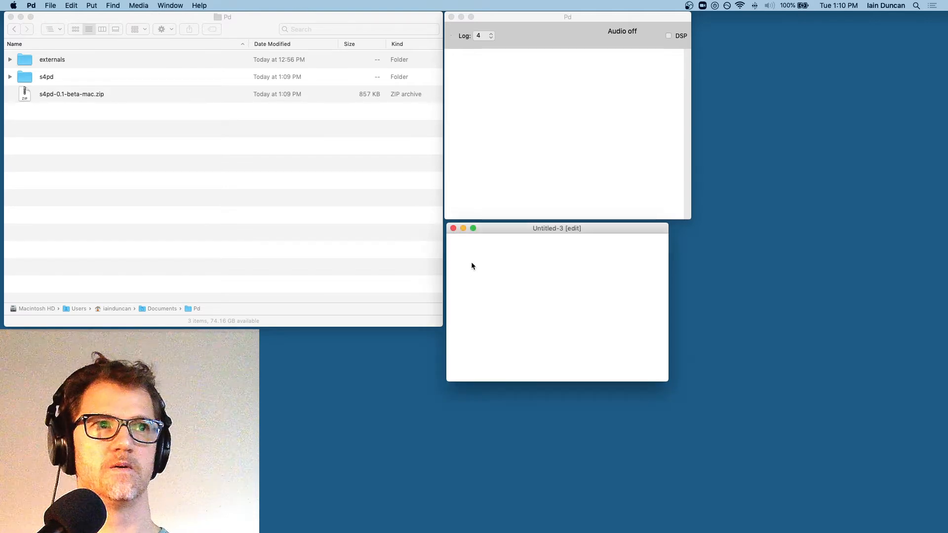
pyautogui.click(474, 276)
pyautogui.write('s4pd')
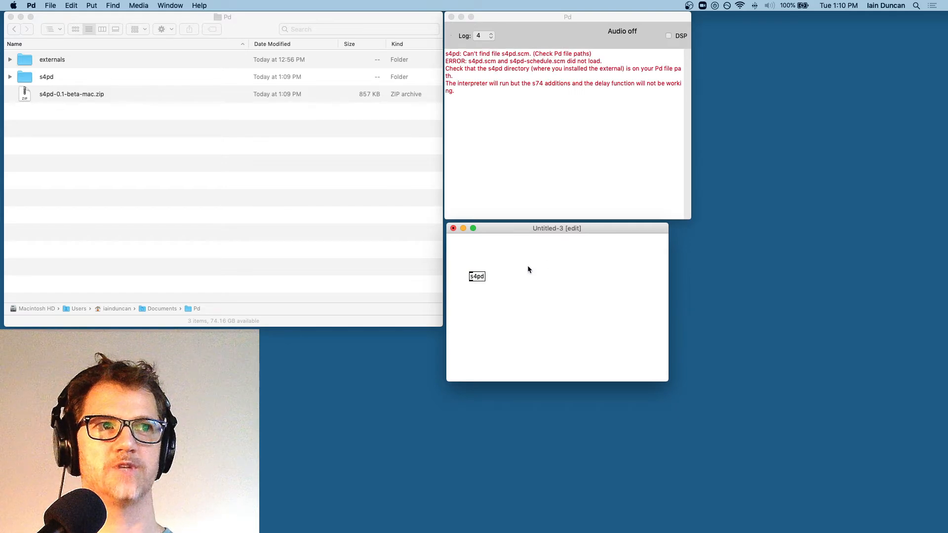
pyautogui.moveTo(494, 79)
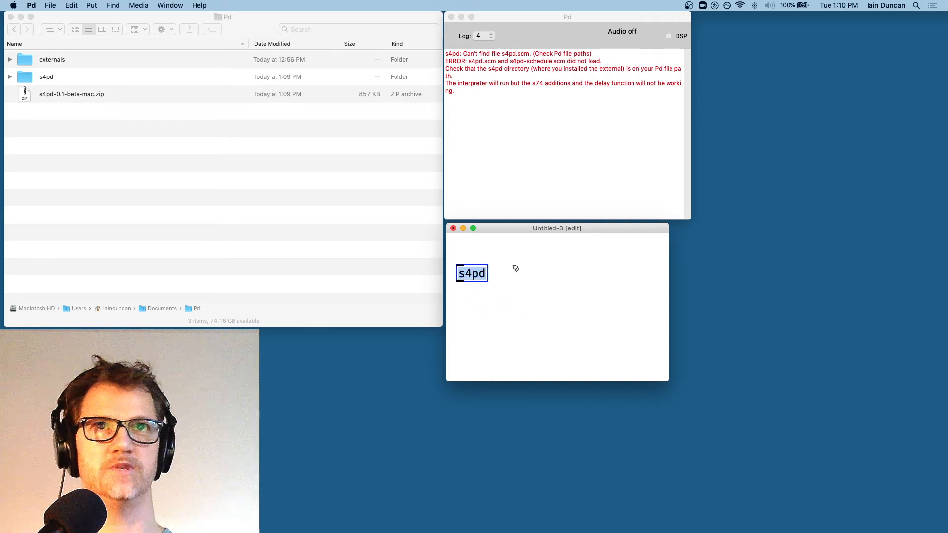
pyautogui.moveTo(466, 248)
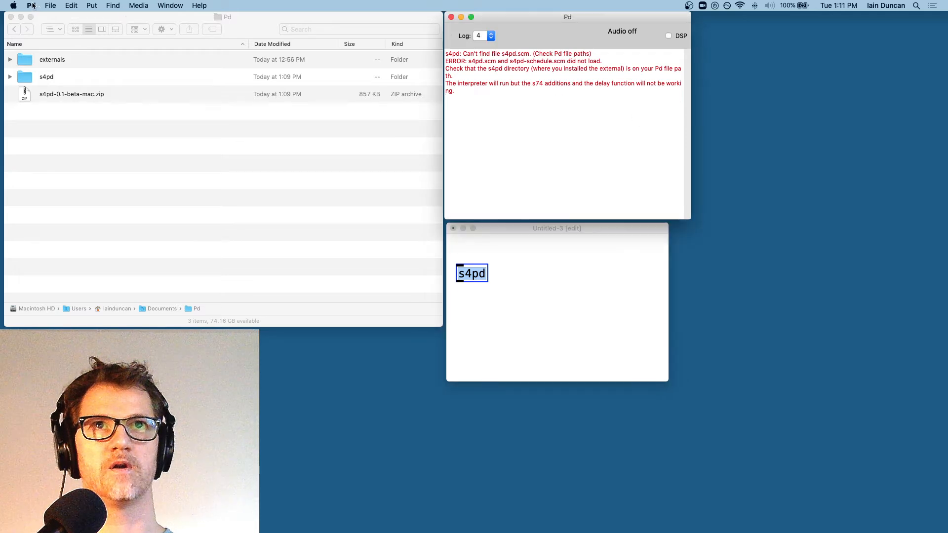
# Add the Documents/Pd/s4pd folder as a new search path in Preferences > Path
pyautogui.click(31, 5)
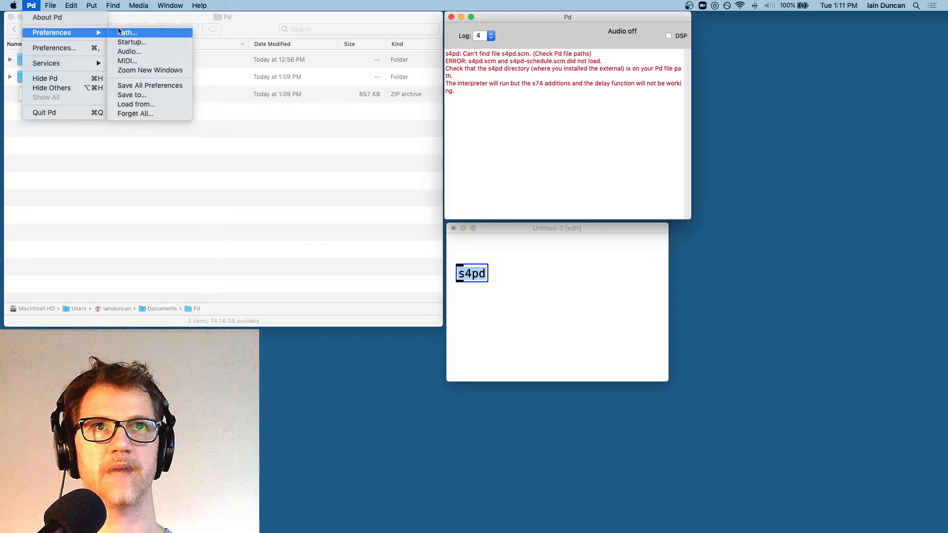
pyautogui.click(127, 32)
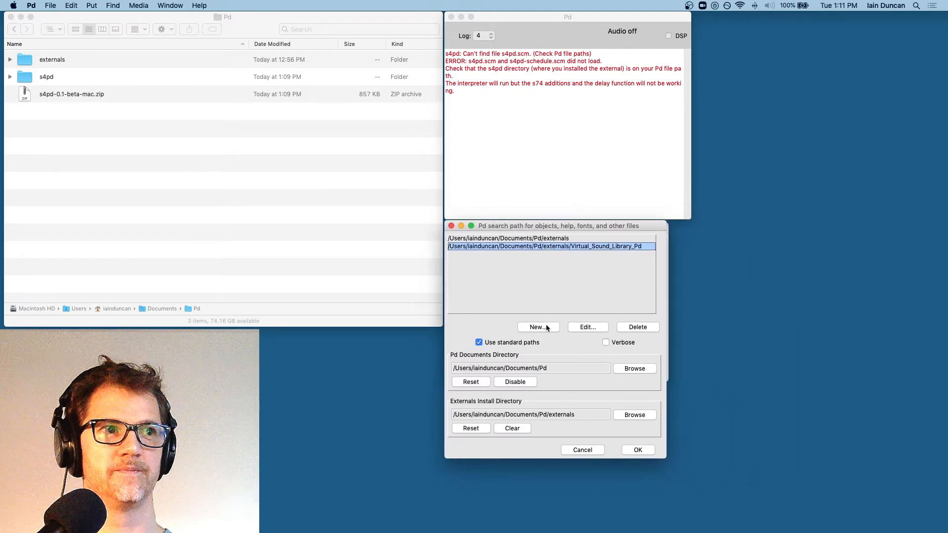
pyautogui.click(535, 327)
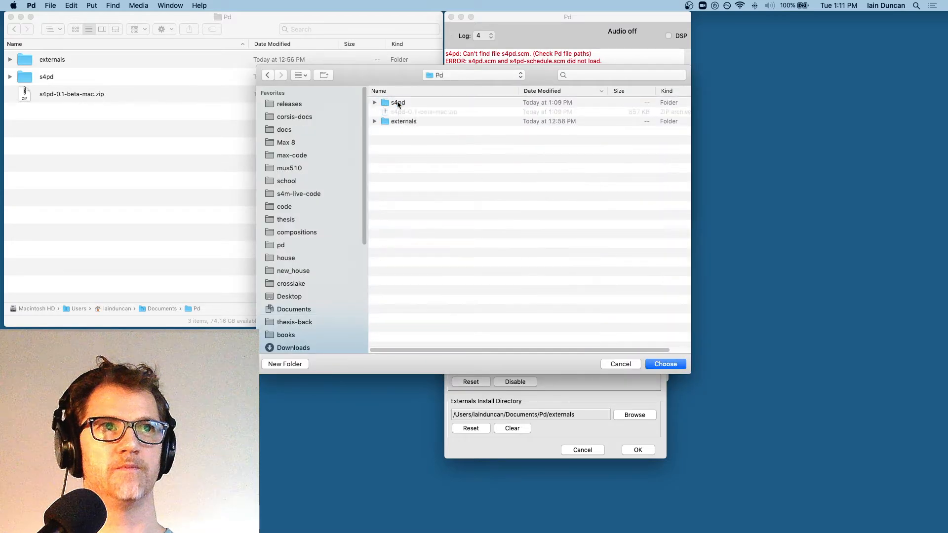
pyautogui.click(398, 102)
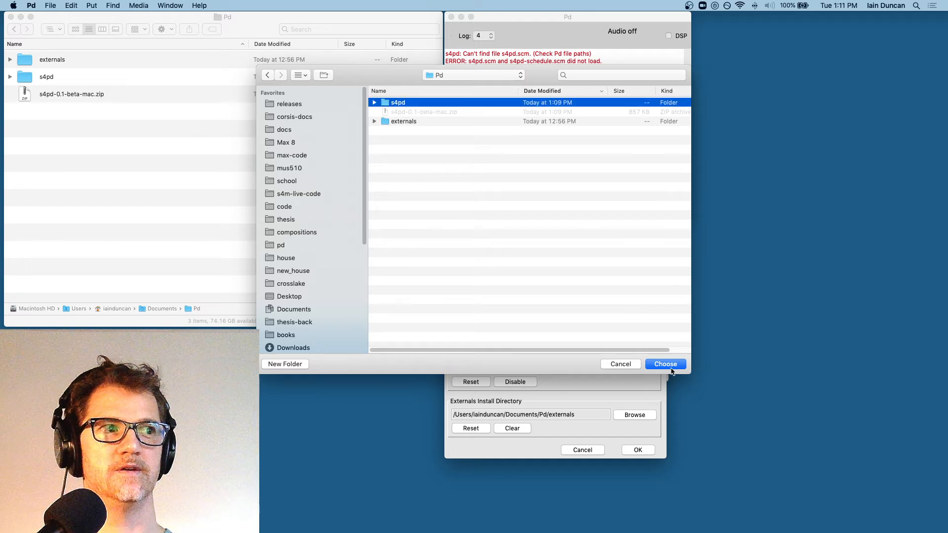
pyautogui.click(664, 365)
pyautogui.write('s4pd')
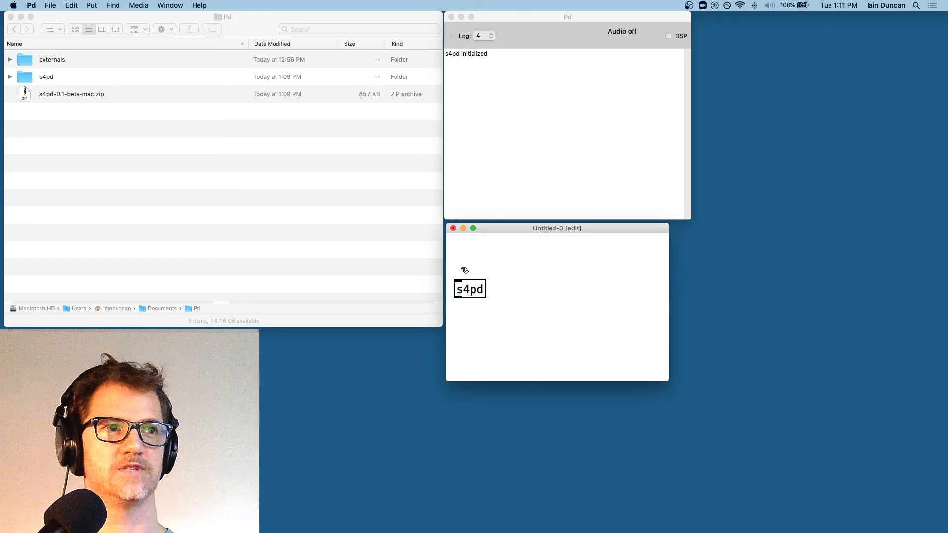
# Create a post 'hello-world message and connect its outlet to the s4pd object
pyautogui.moveTo(470, 289); pyautogui.dragTo(469, 307)
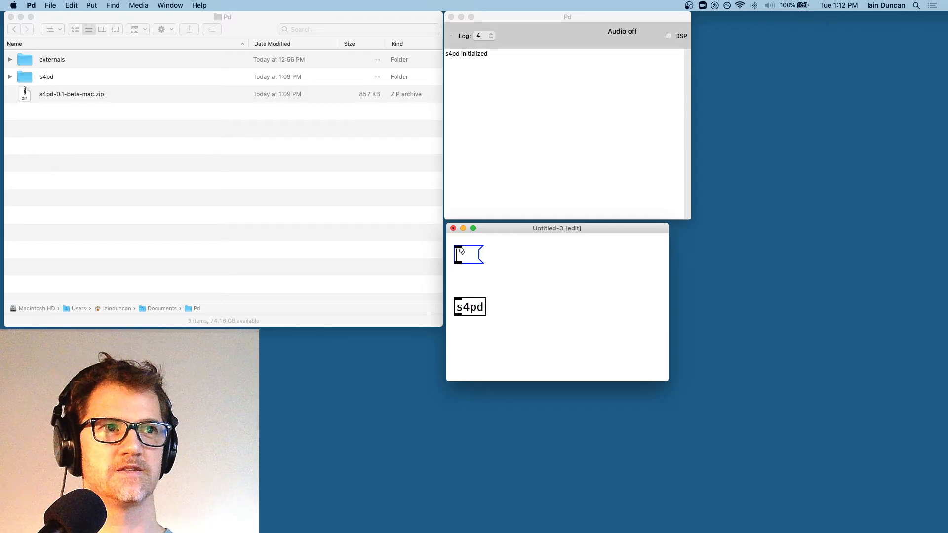
pyautogui.write('ps')
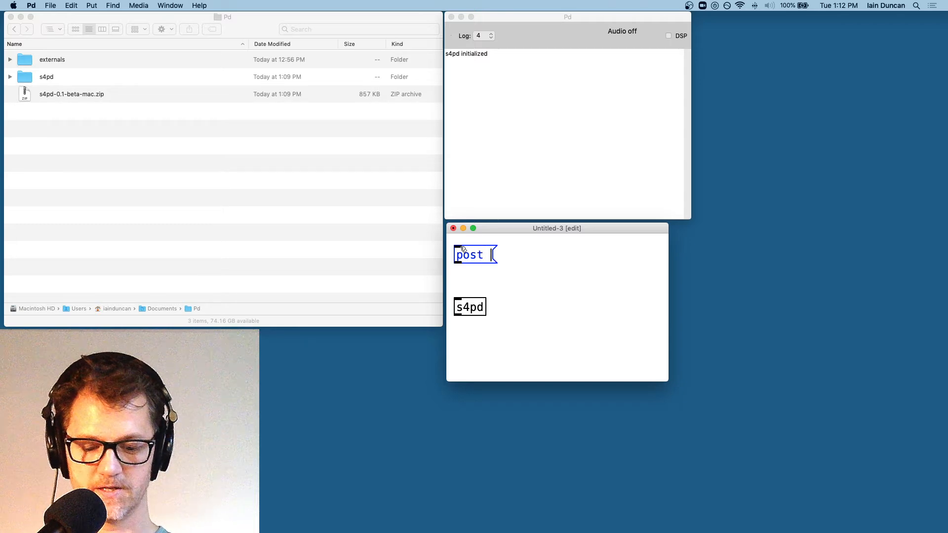
pyautogui.write("'hello-world")
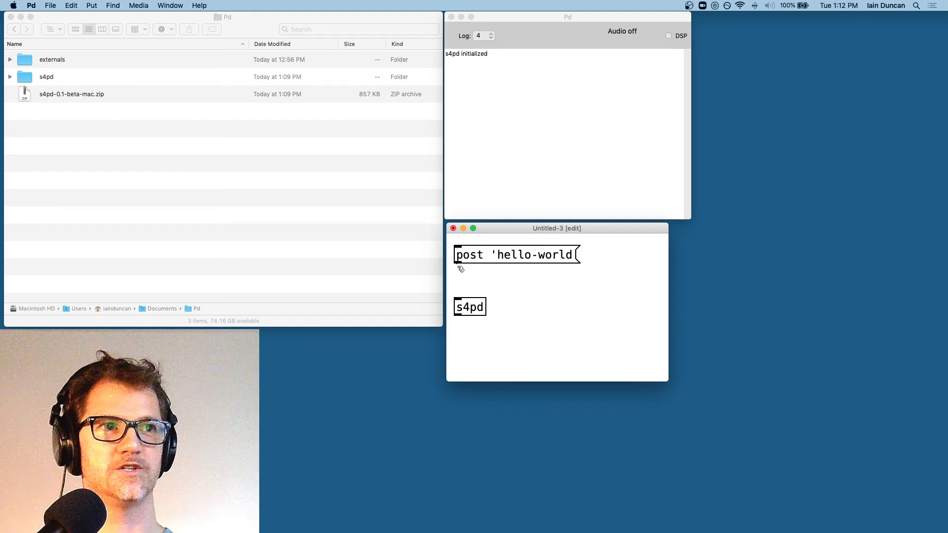
pyautogui.moveTo(457, 265); pyautogui.dragTo(462, 299)
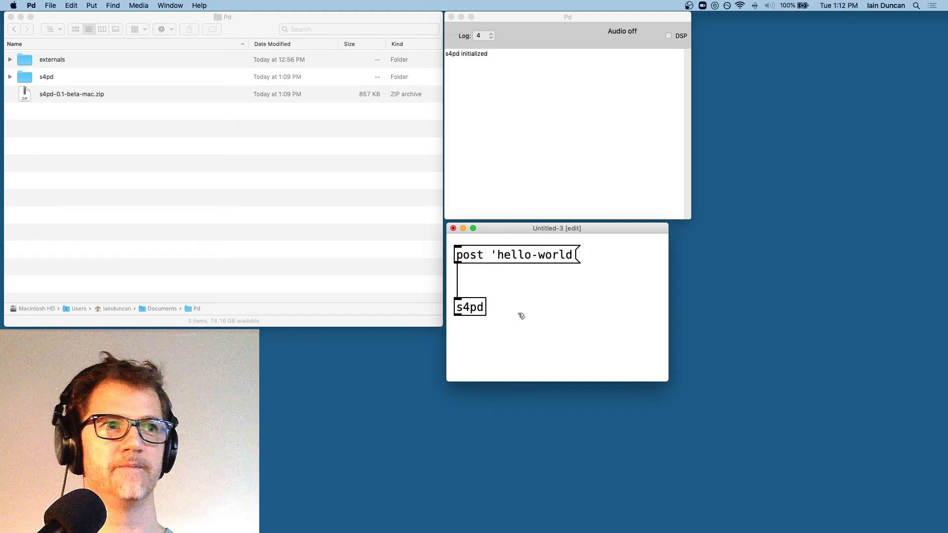
pyautogui.moveTo(481, 270)
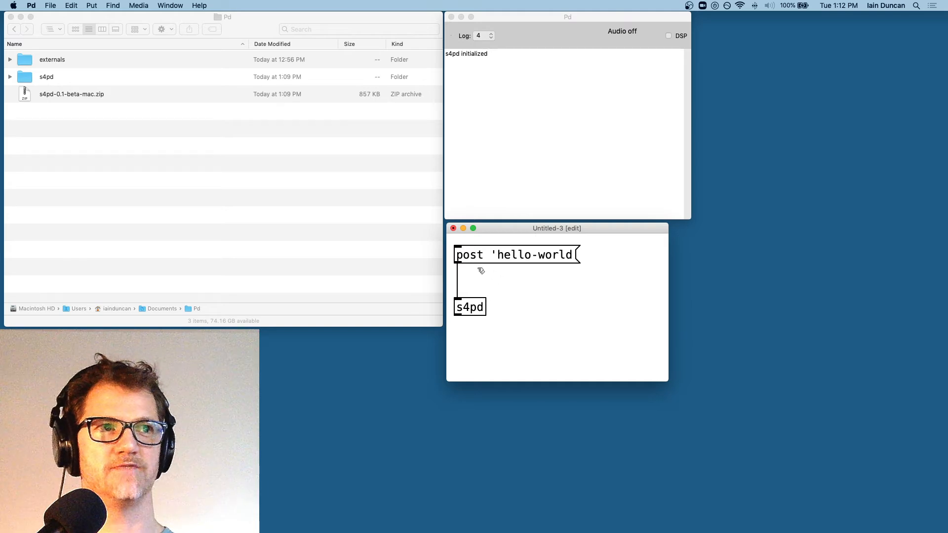
pyautogui.moveTo(490, 302)
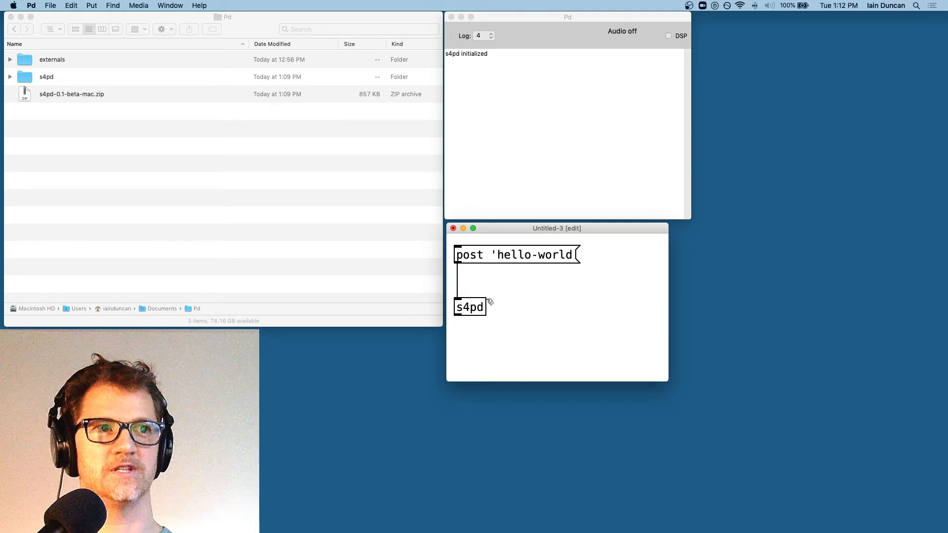
pyautogui.moveTo(638, 241)
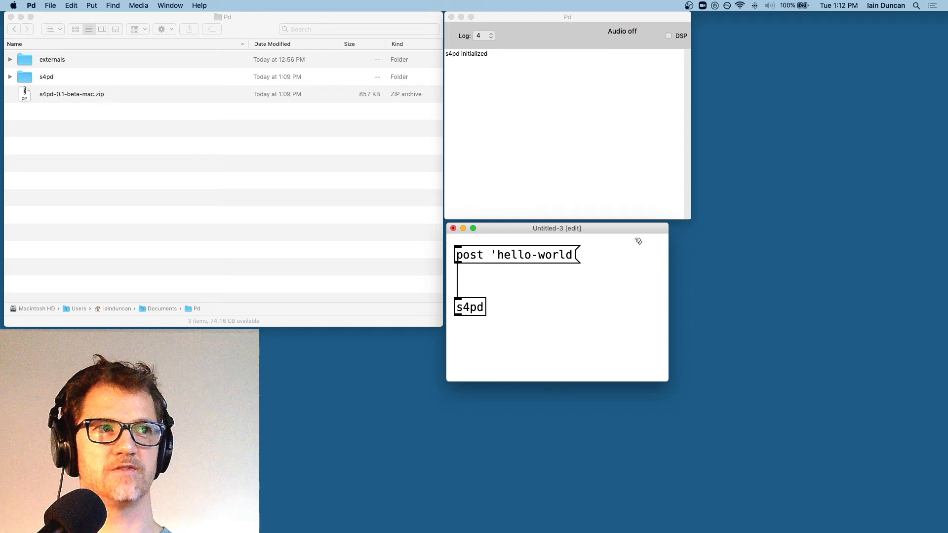
pyautogui.moveTo(495, 286)
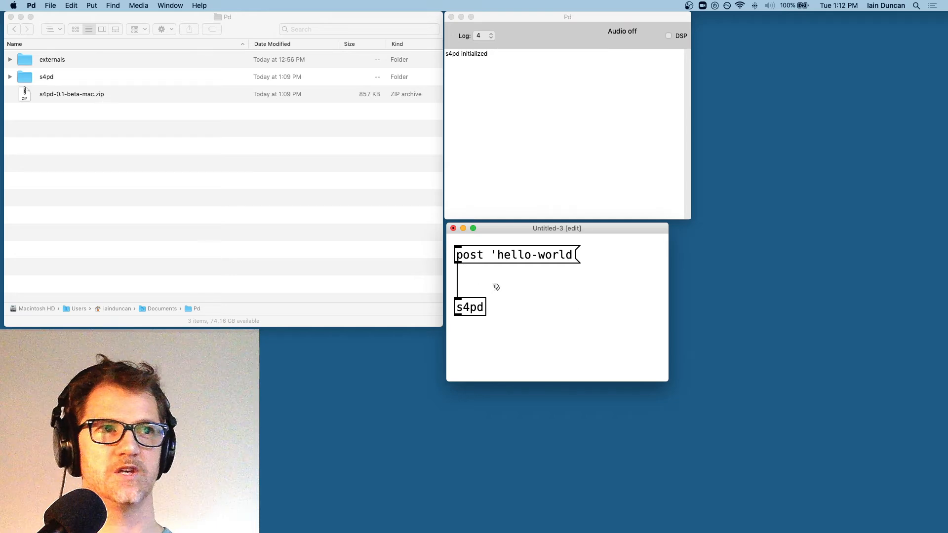
pyautogui.moveTo(504, 279)
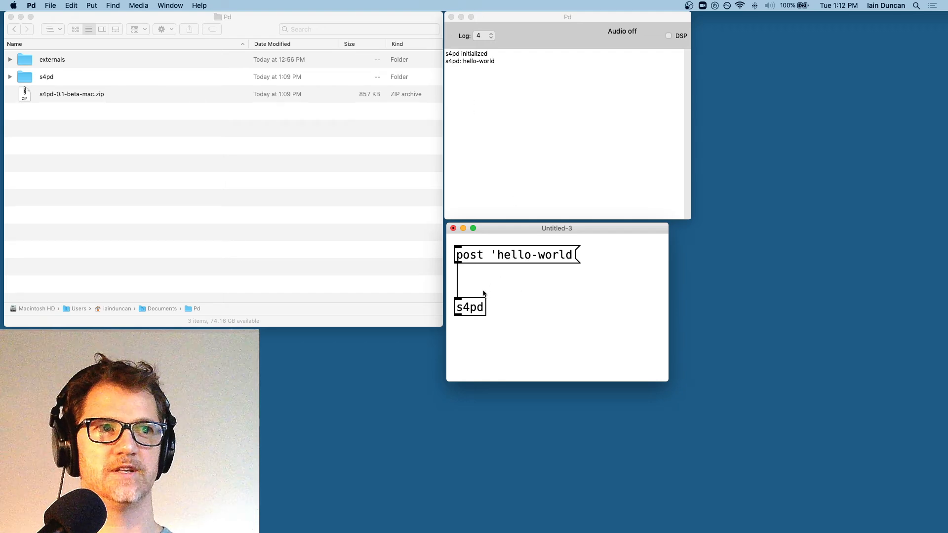
# Bring up the s4pd help patch from the object's Help option
pyautogui.rightClick(470, 306)
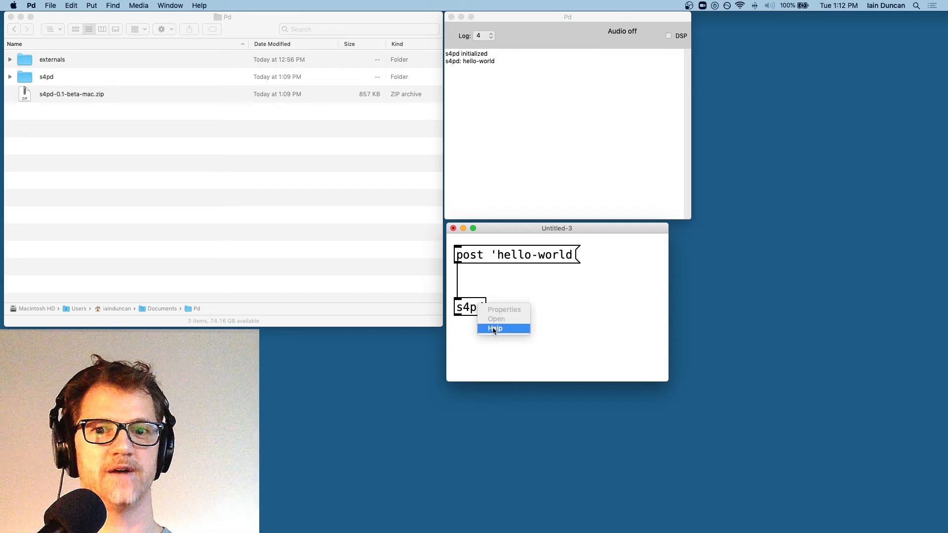
pyautogui.click(493, 328)
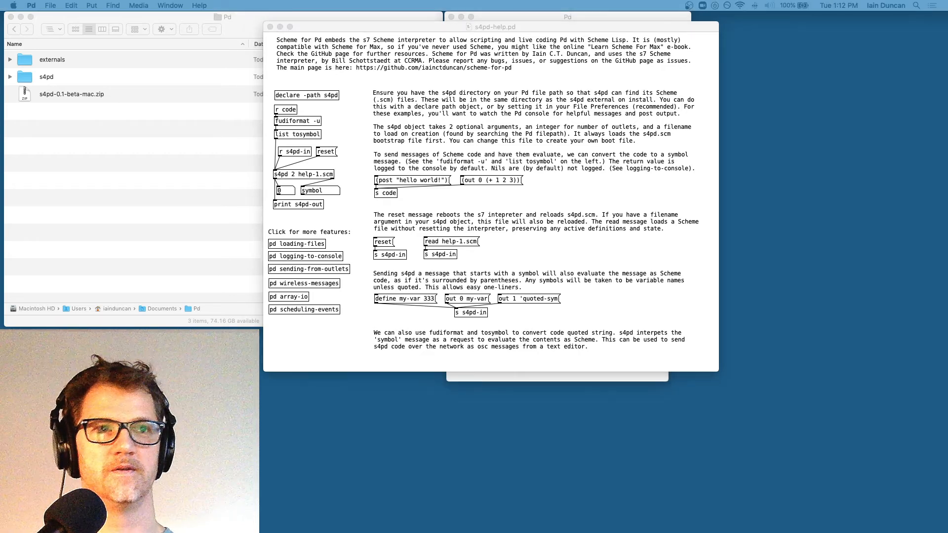
# Look inside the pd loading-files subpatch, then close it again
pyautogui.click(303, 309)
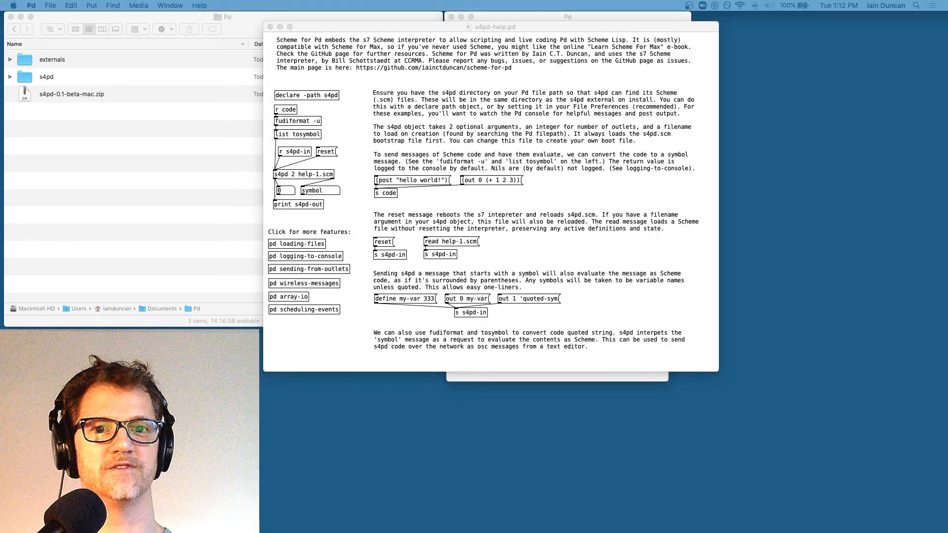
pyautogui.click(296, 244)
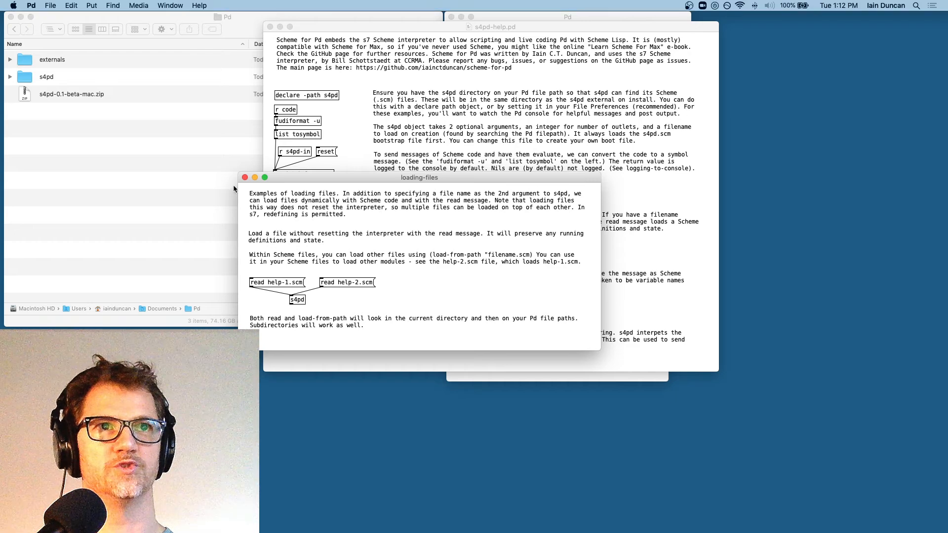
pyautogui.click(245, 177)
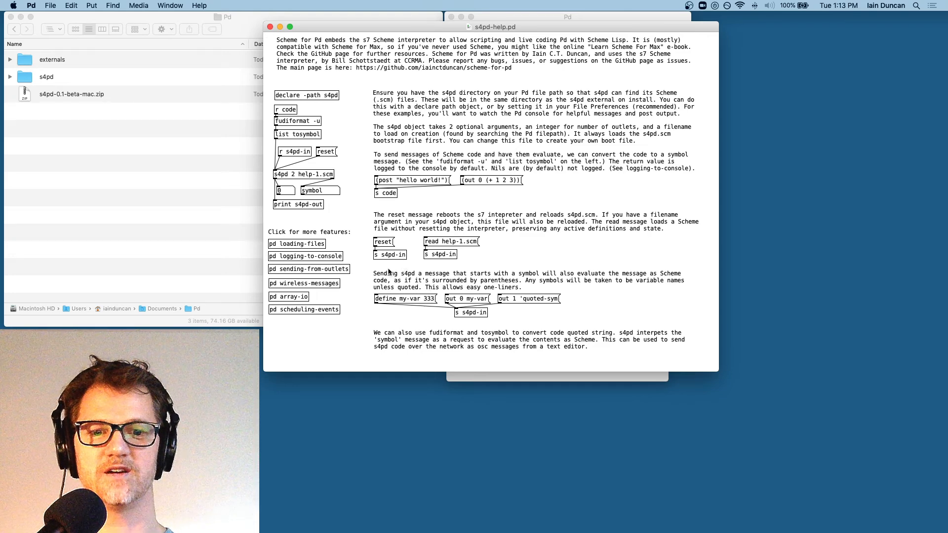
pyautogui.moveTo(404, 270)
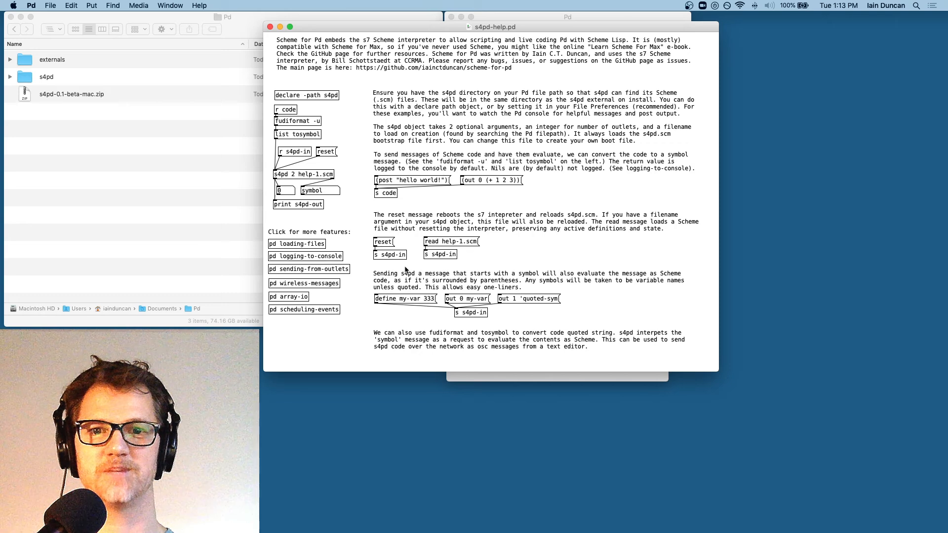